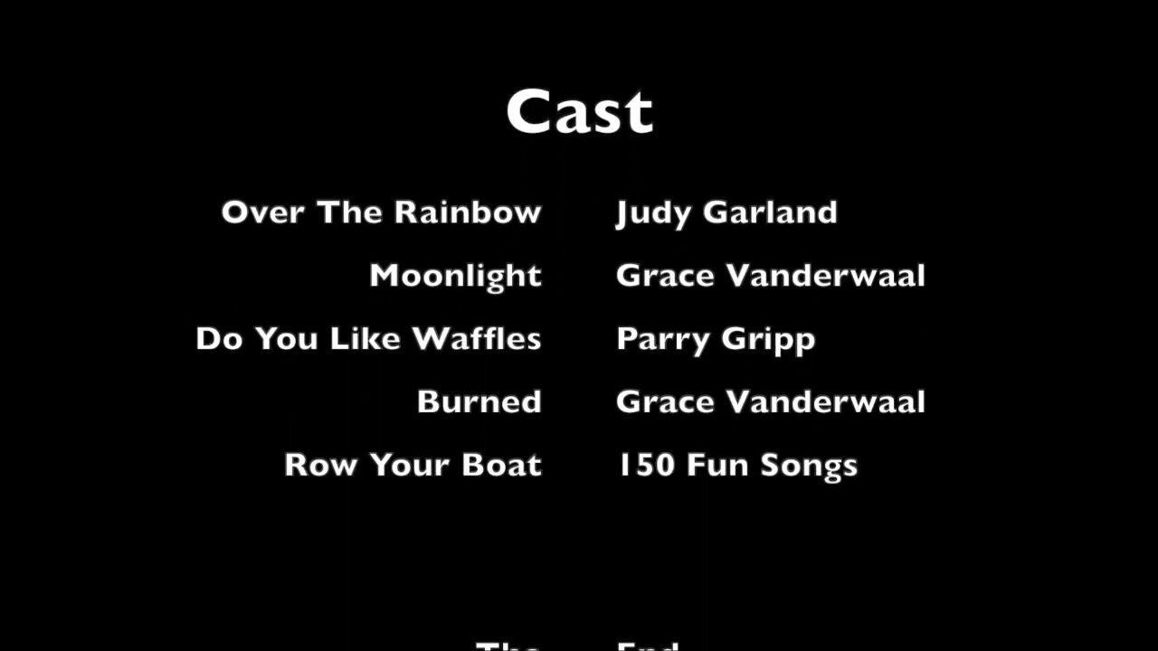
pyautogui.scroll(3)
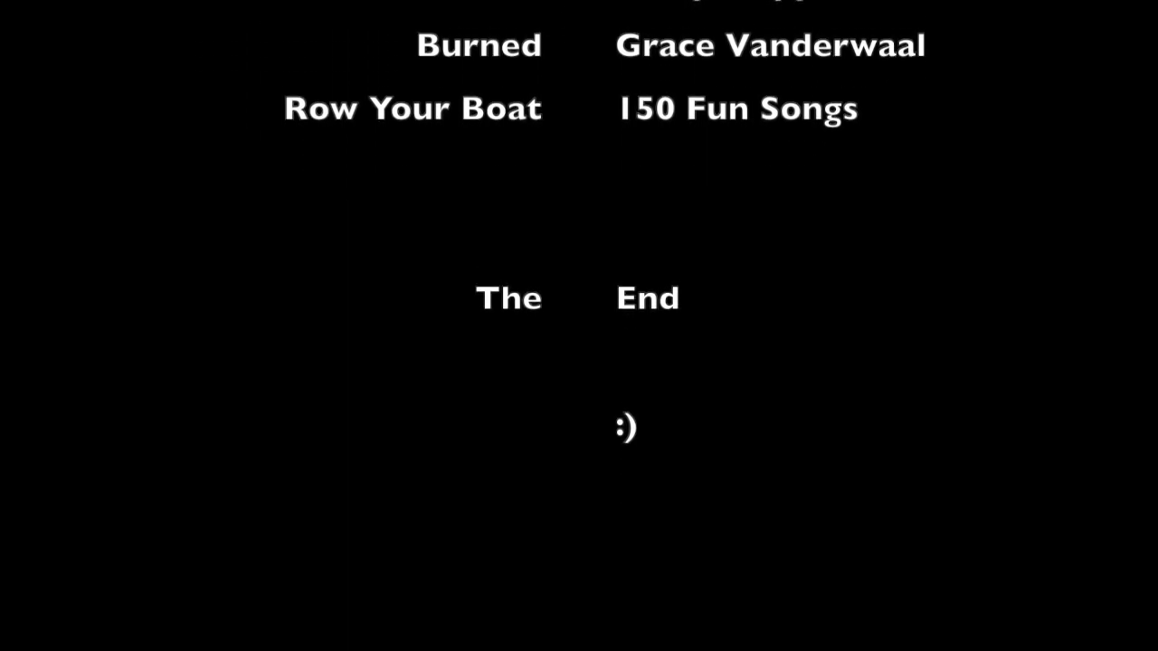